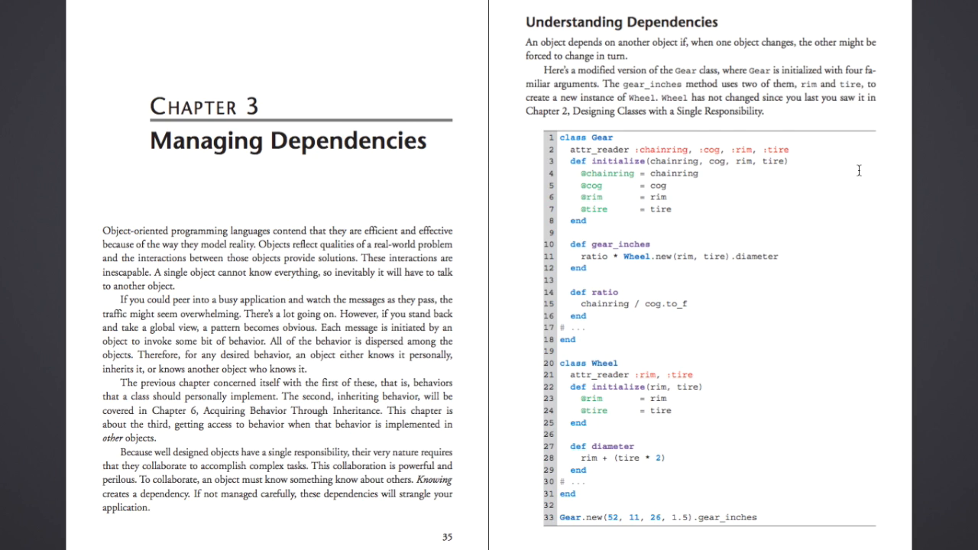
pyautogui.moveTo(548, 132)
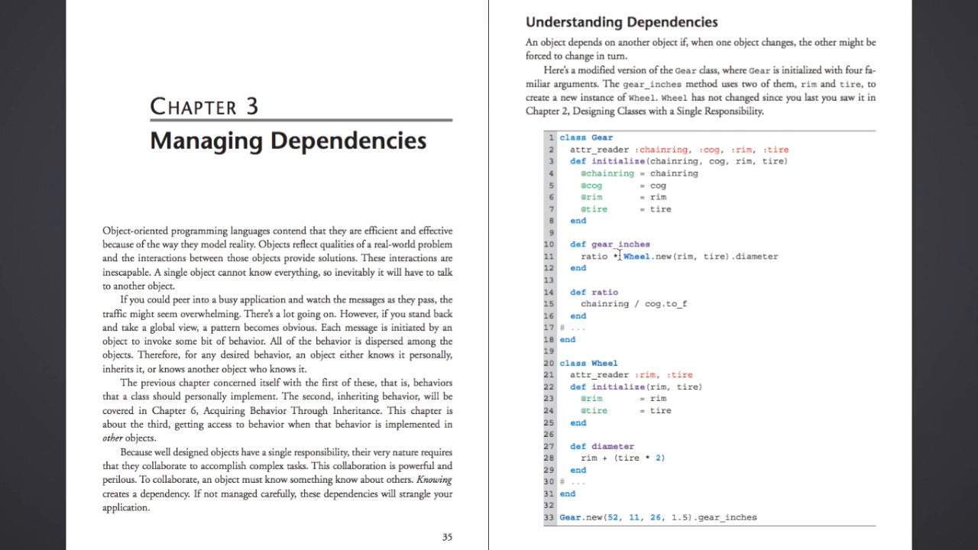
pyautogui.moveTo(623, 257)
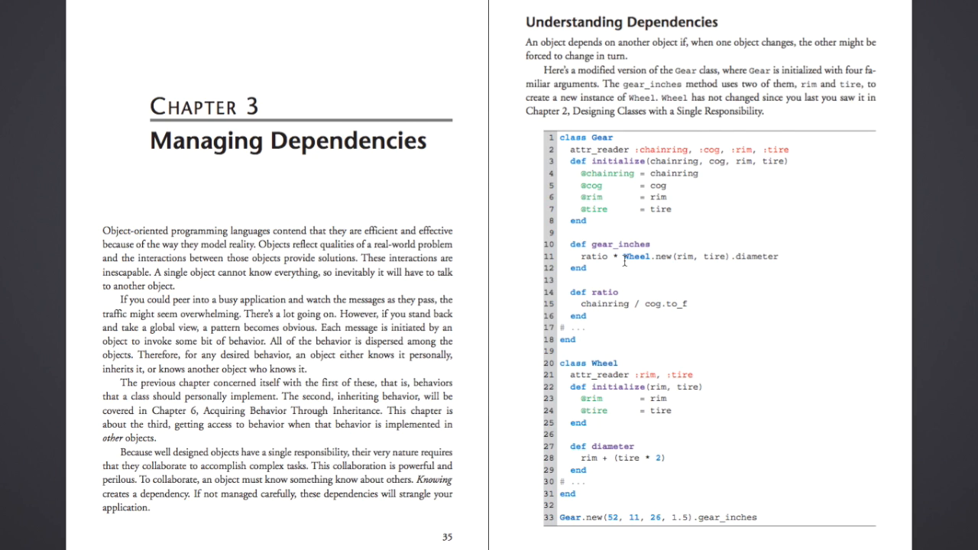
# Bring up page 35, the Chapter 3 opener beside Understanding Dependencies.
pyautogui.moveTo(625, 256); pyautogui.dragTo(777, 256)
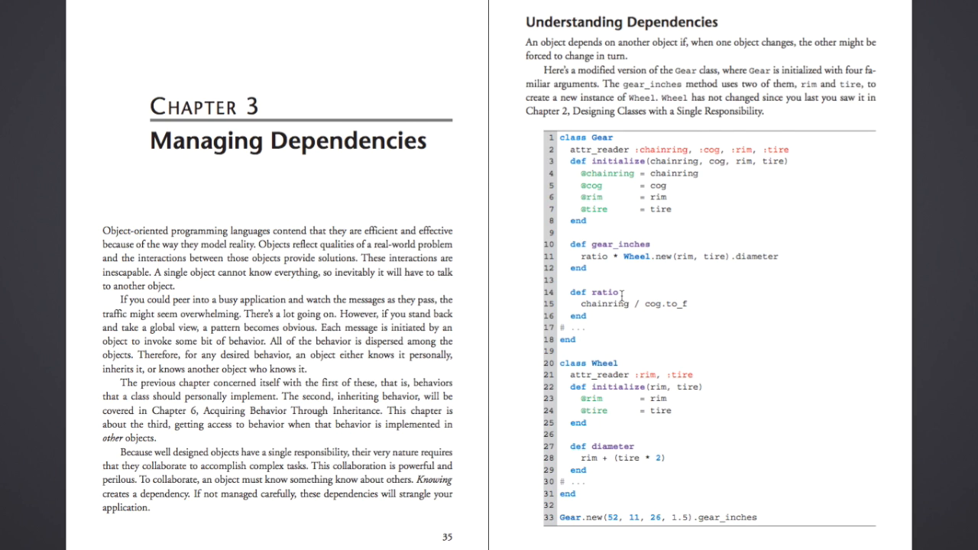
pyautogui.moveTo(604, 459)
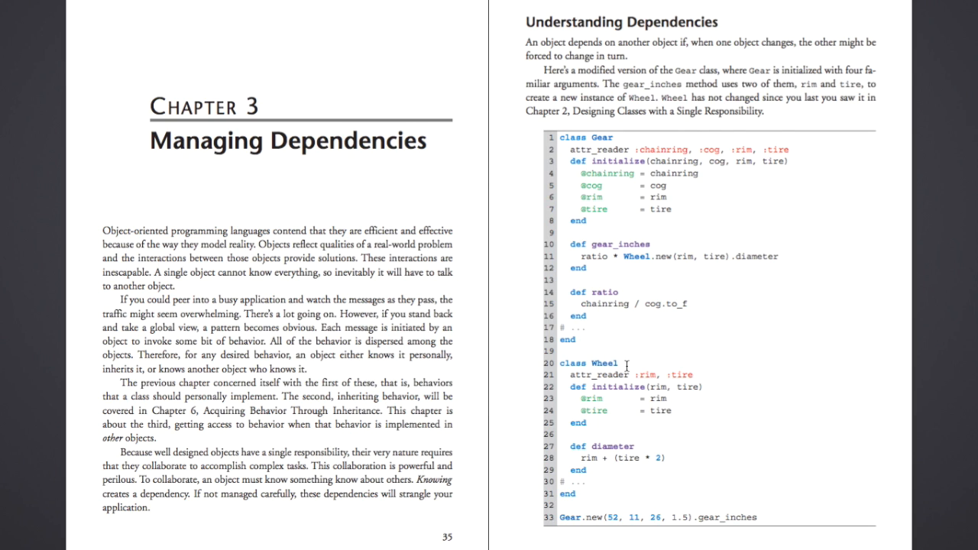
pyautogui.moveTo(602, 152)
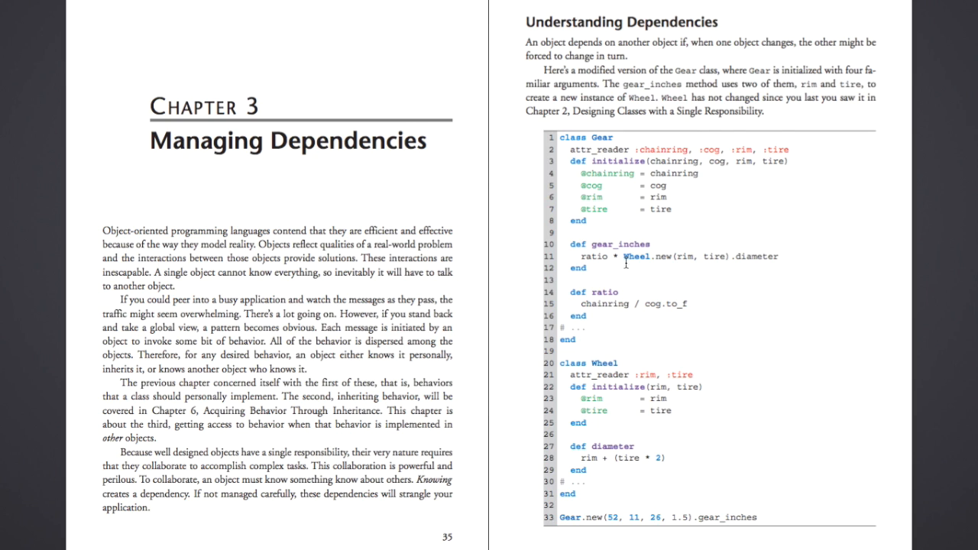
pyautogui.doubleClick(638, 257)
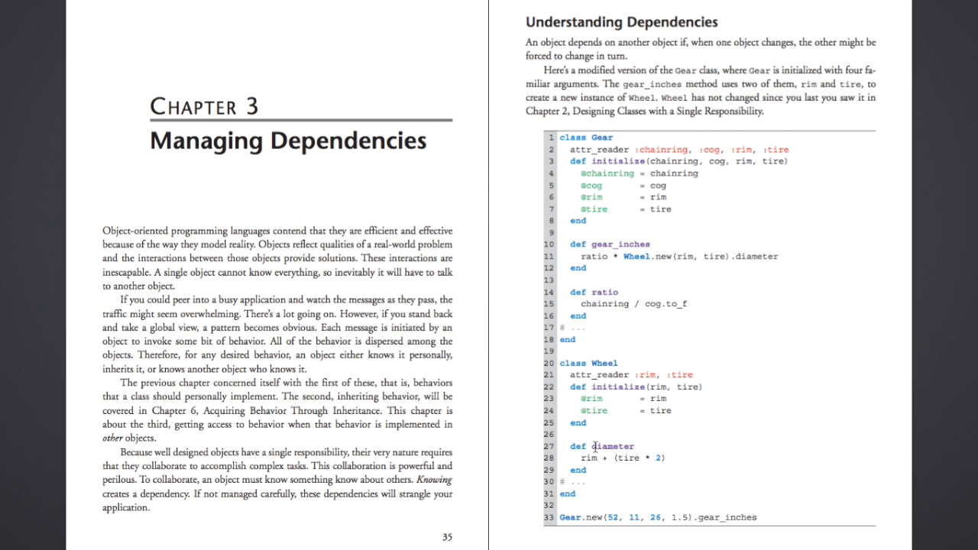
pyautogui.moveTo(588, 451)
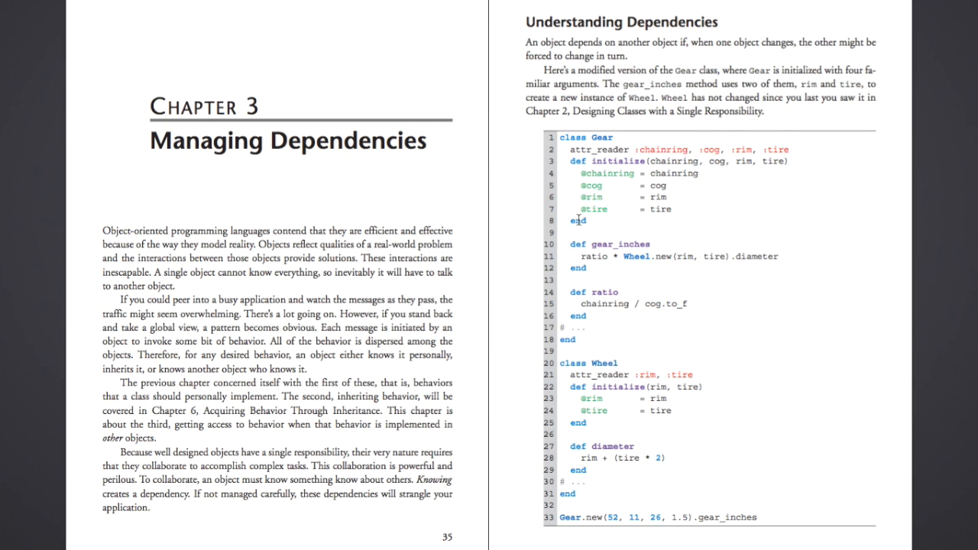
pyautogui.doubleClick(600, 362)
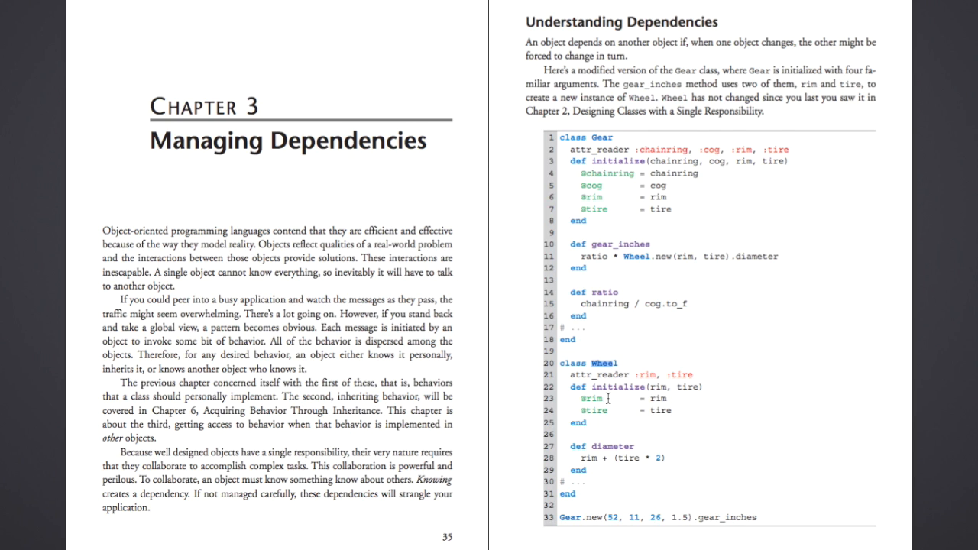
pyautogui.moveTo(627, 258)
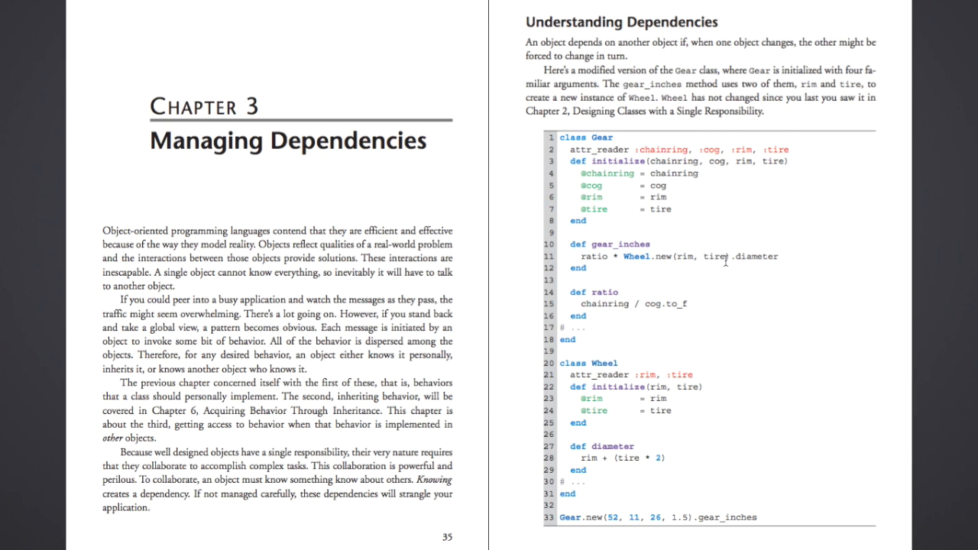
pyautogui.moveTo(718, 269)
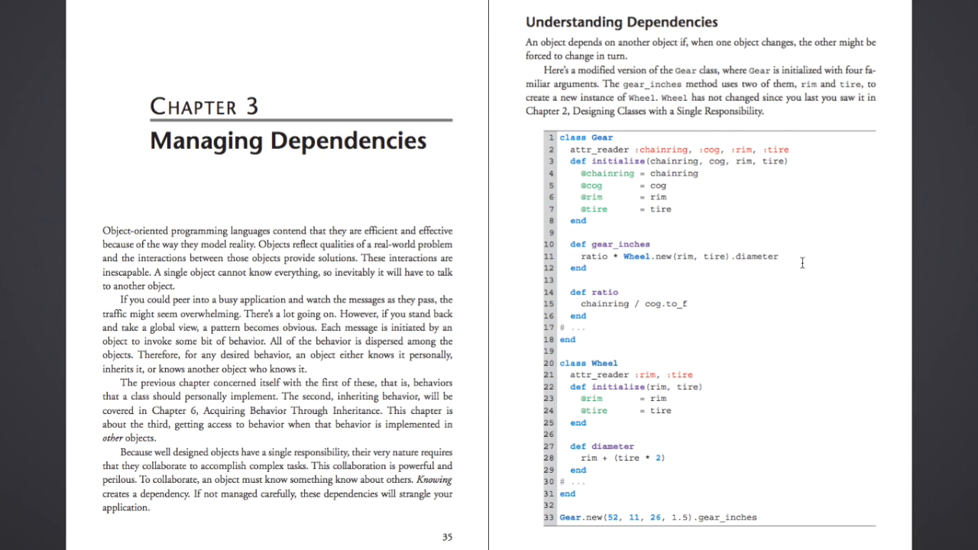
pyautogui.moveTo(763, 263)
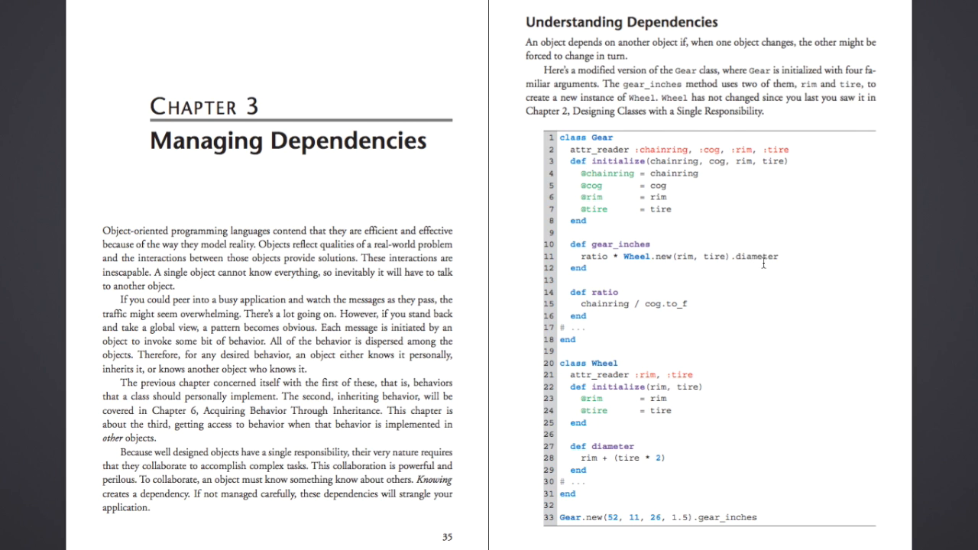
pyautogui.moveTo(761, 260)
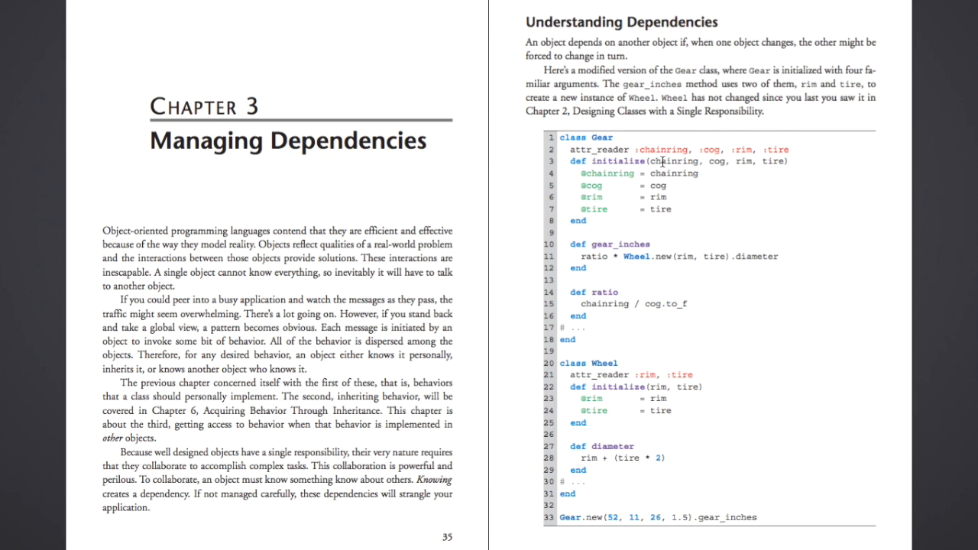
pyautogui.moveTo(768, 161)
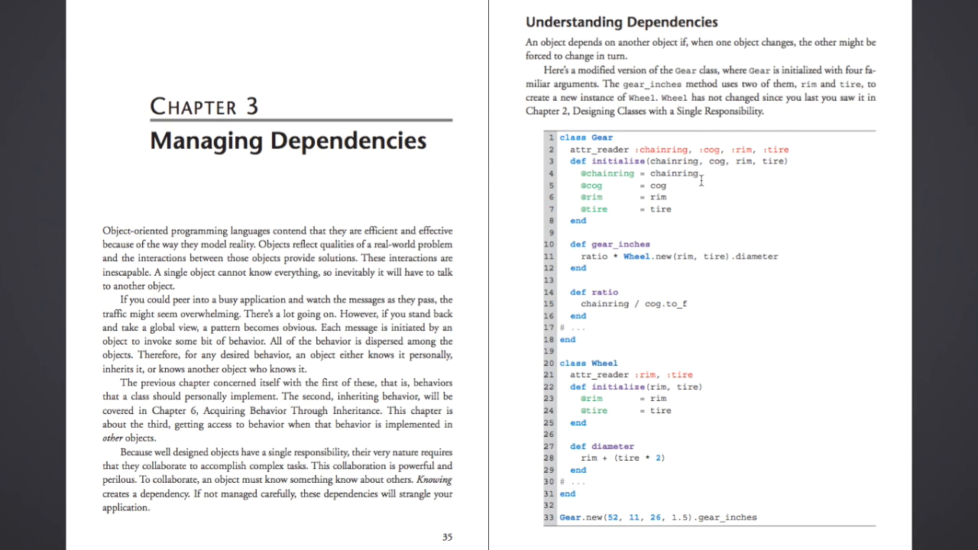
pyautogui.moveTo(748, 174)
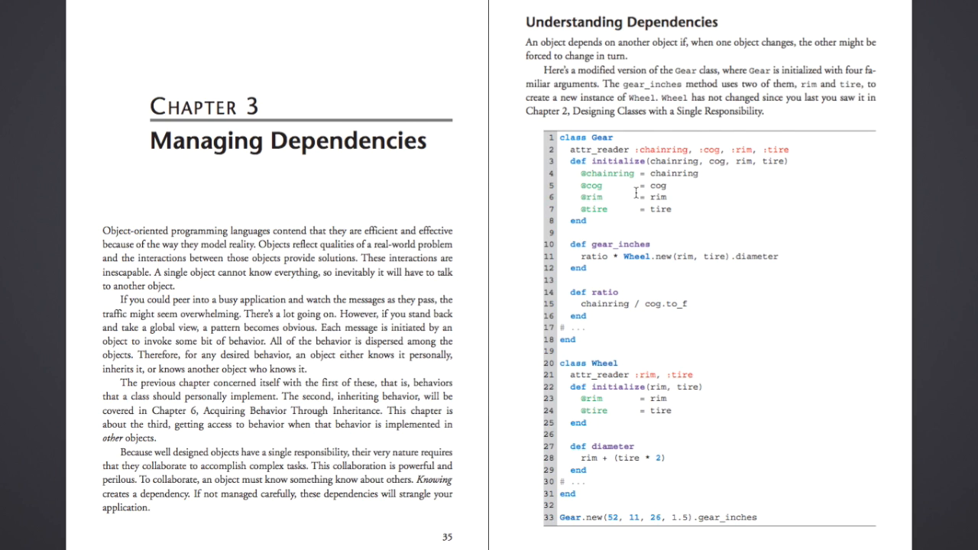
pyautogui.moveTo(653, 324)
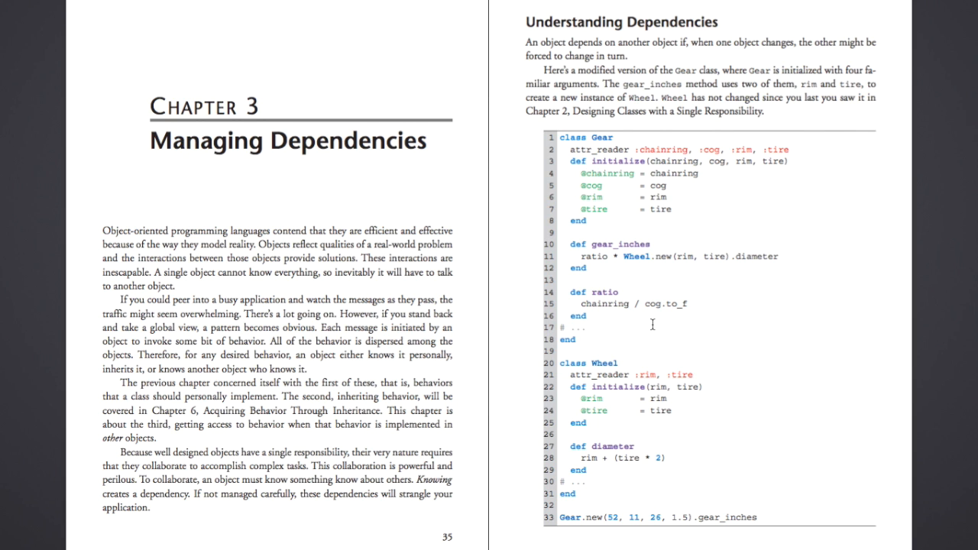
# Scroll down to the Writing Loosely Coupled Code and Inject Dependencies pages.
pyautogui.scroll(-3)
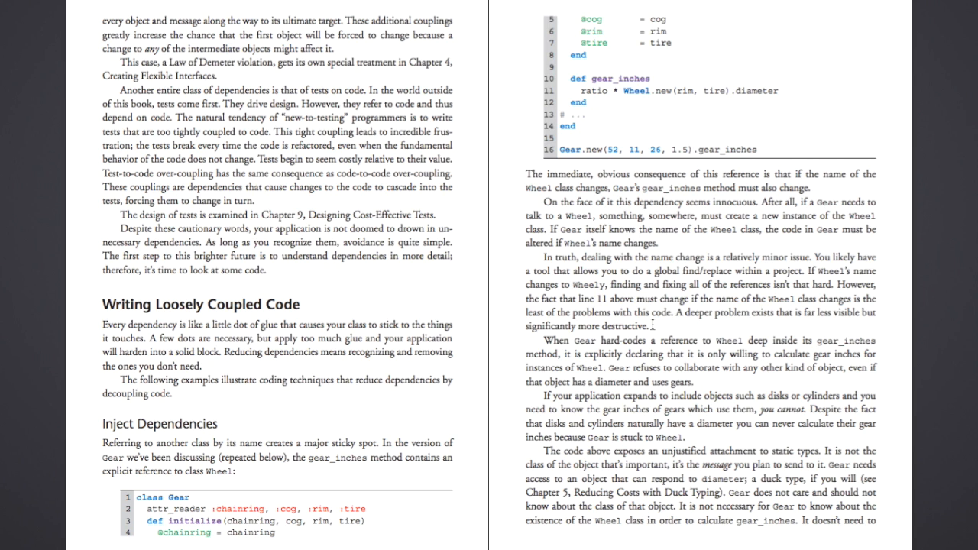
pyautogui.moveTo(665, 240)
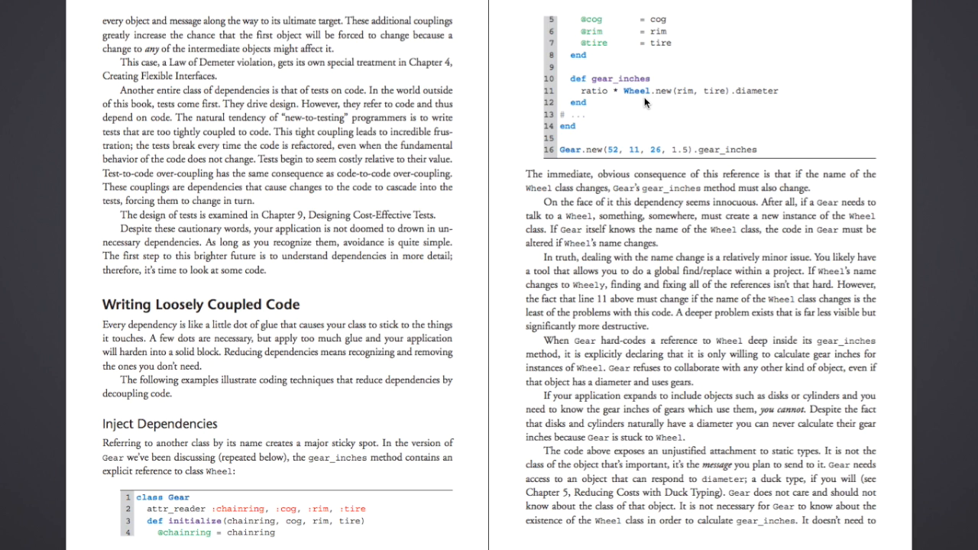
pyautogui.moveTo(651, 97)
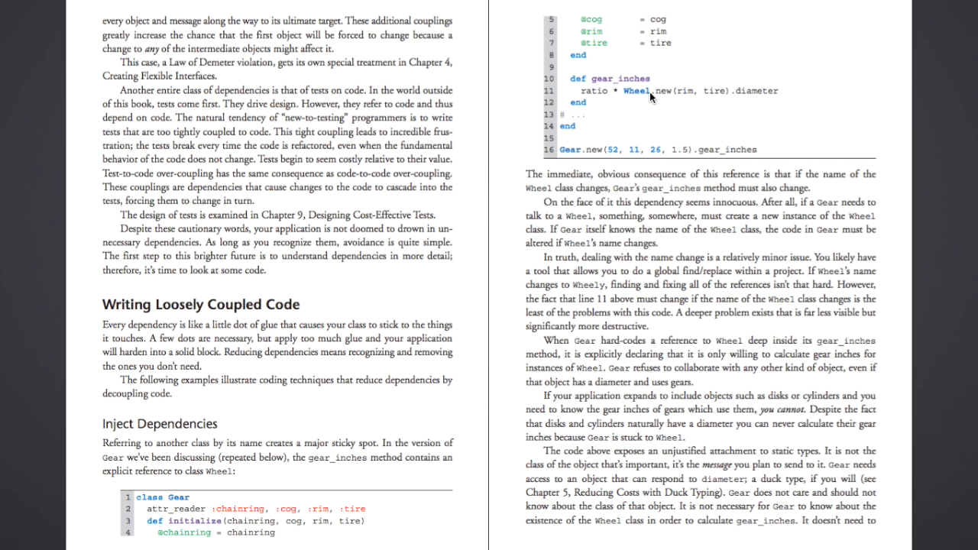
pyautogui.moveTo(600, 90)
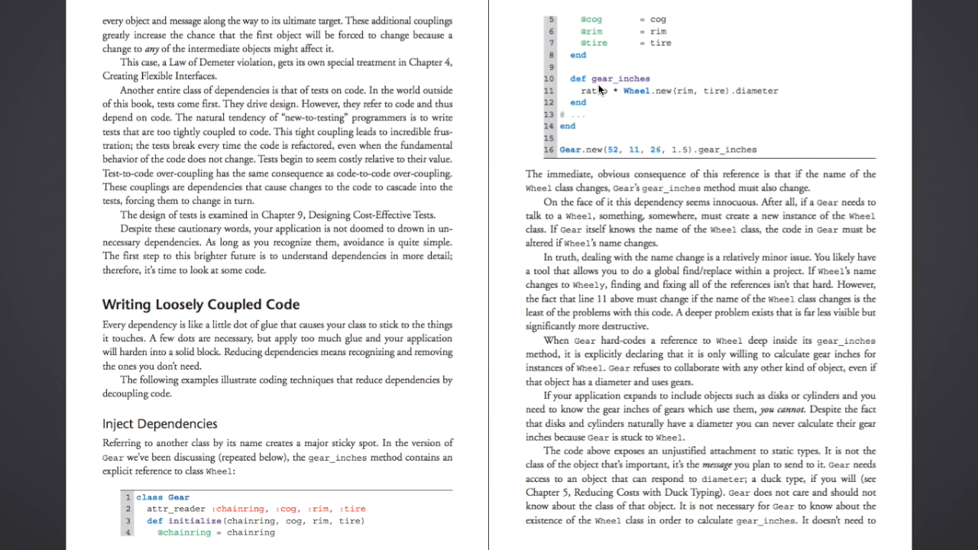
pyautogui.moveTo(739, 93)
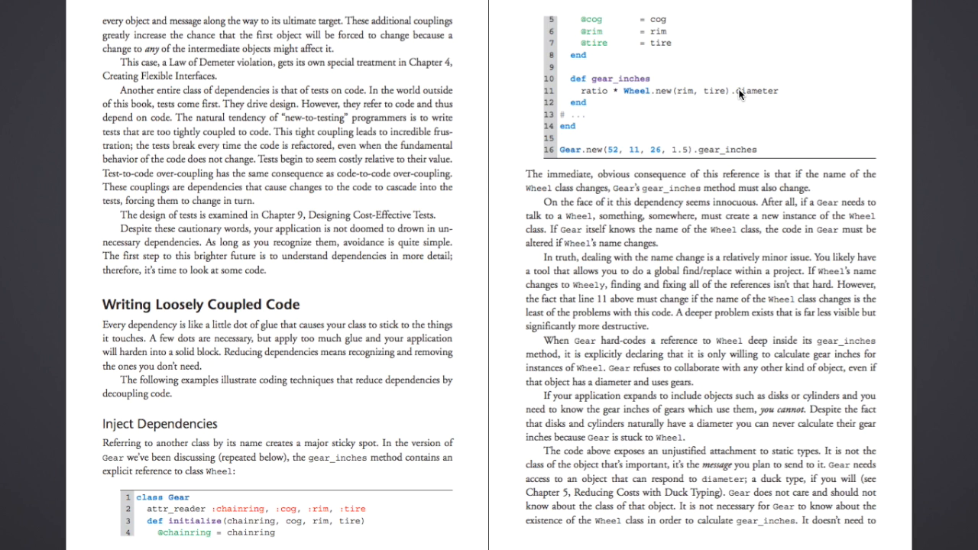
pyautogui.scroll(-3)
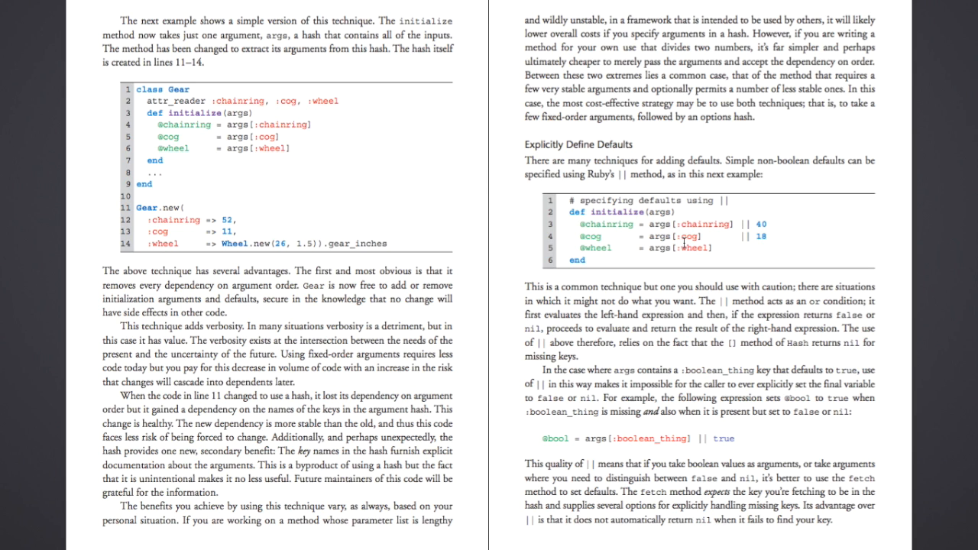
pyautogui.moveTo(516, 247)
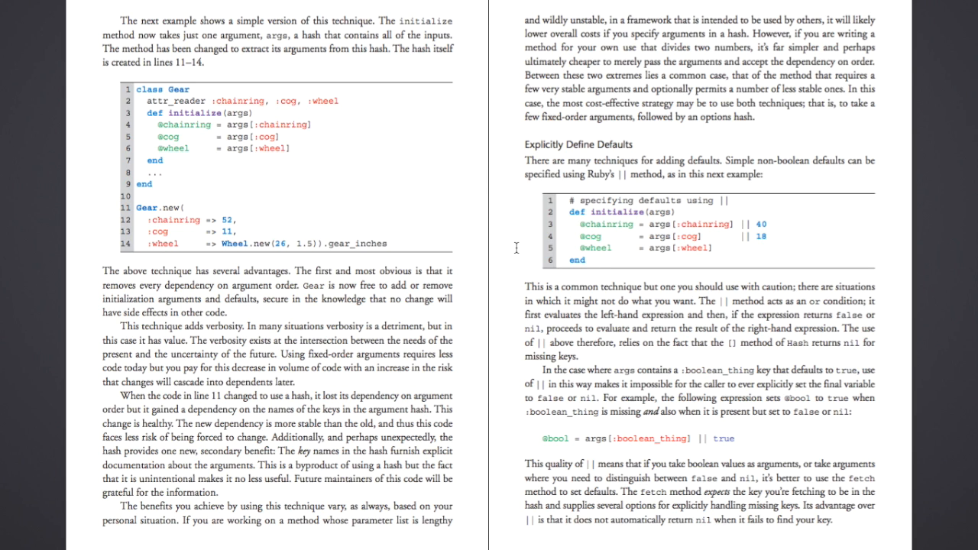
# Page to the Remove Argument-Order Dependencies spread and its Gear listing.
pyautogui.scroll(-3)
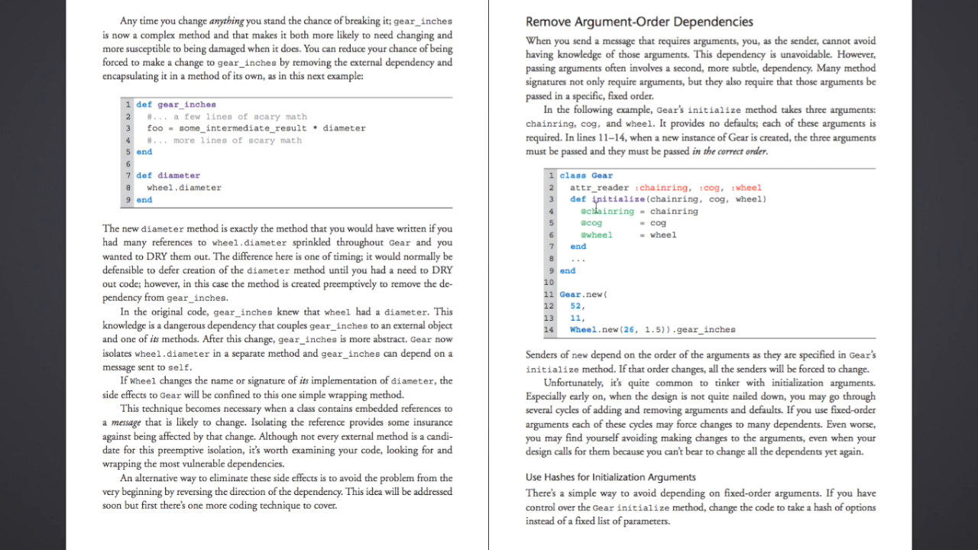
pyautogui.moveTo(732, 237)
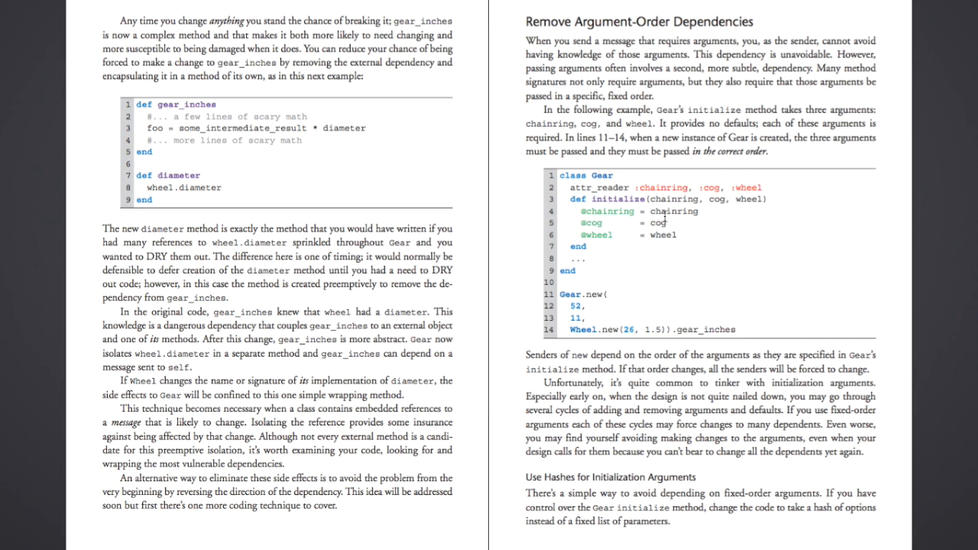
pyautogui.moveTo(751, 201)
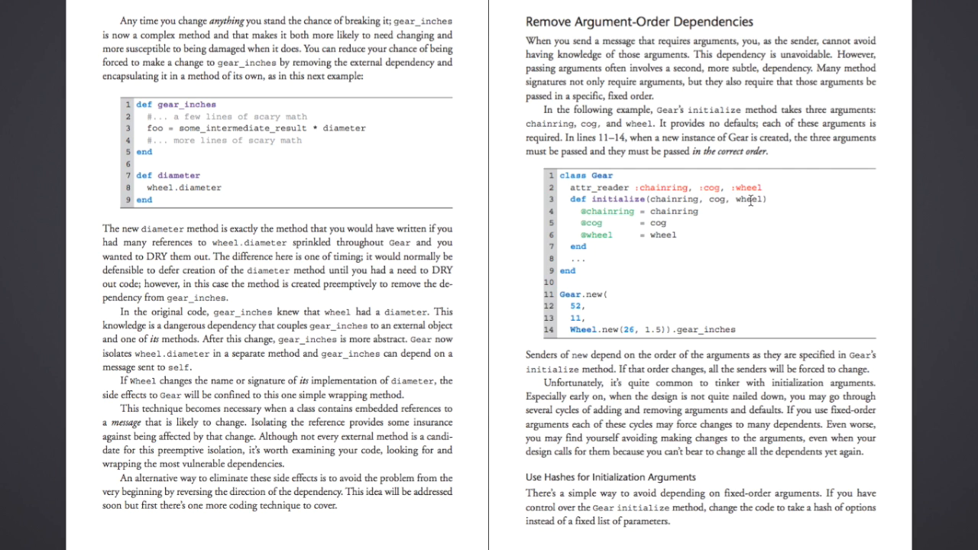
pyautogui.moveTo(791, 207)
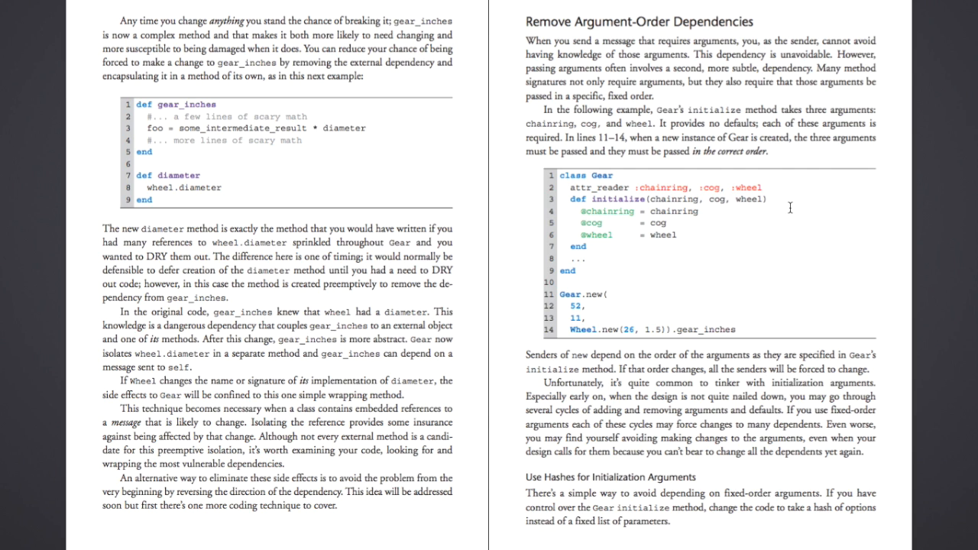
pyautogui.moveTo(775, 207)
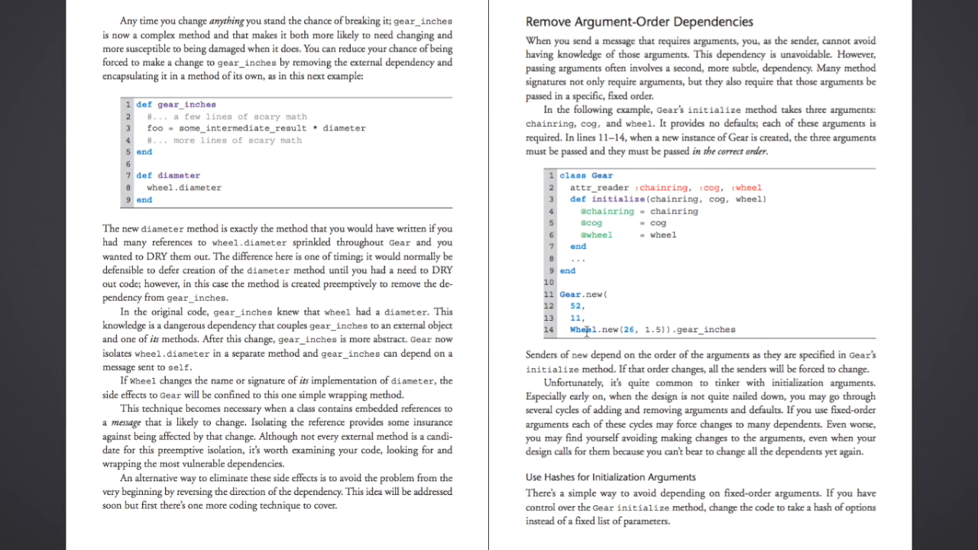
pyautogui.scroll(-3)
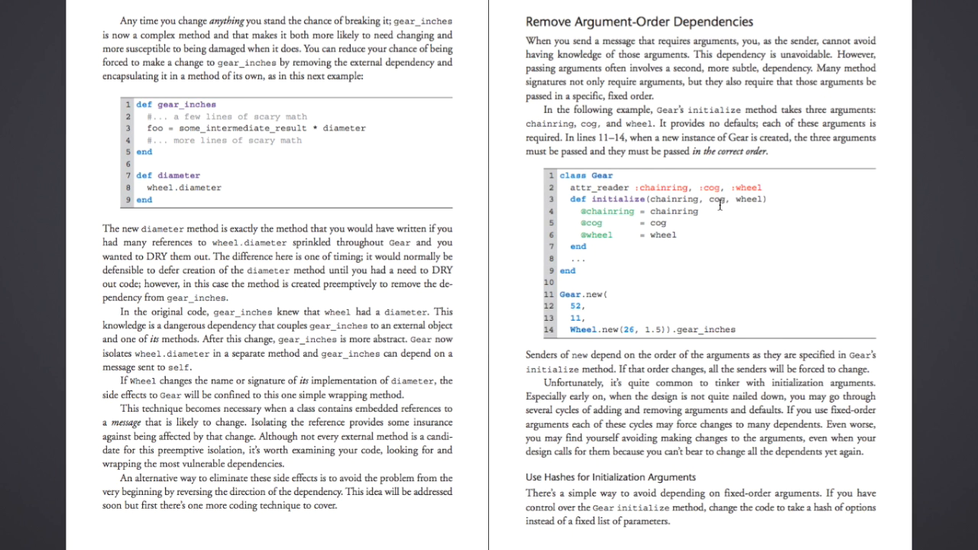
pyautogui.scroll(-3)
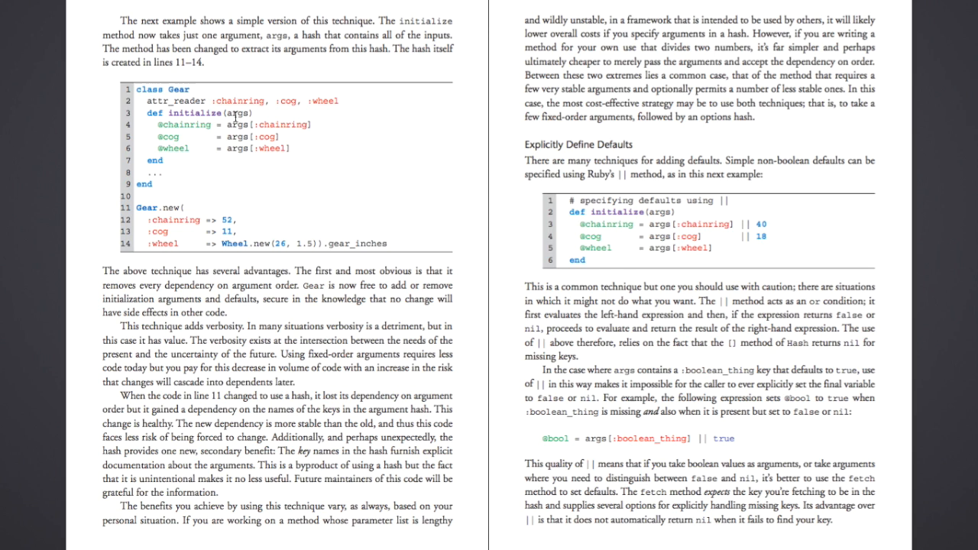
pyautogui.moveTo(254, 127)
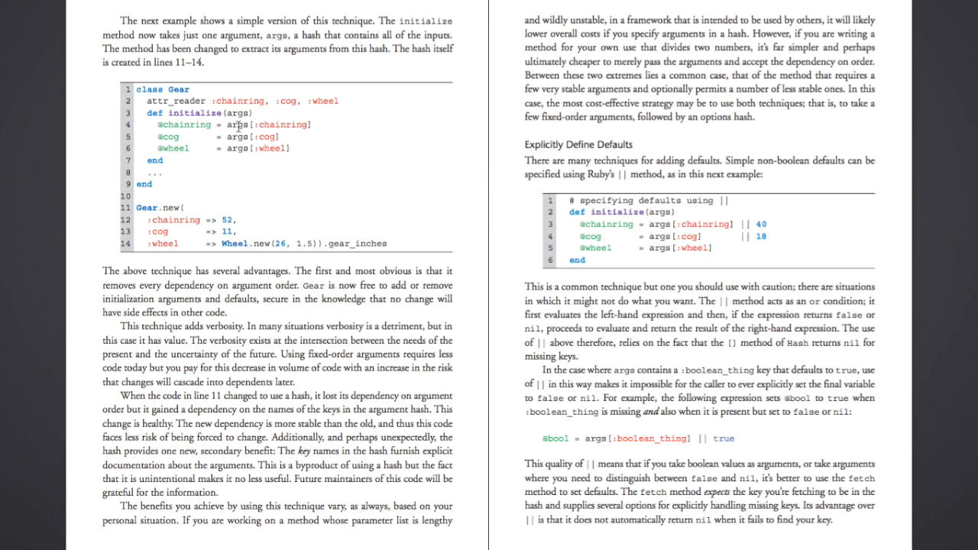
pyautogui.moveTo(248, 124)
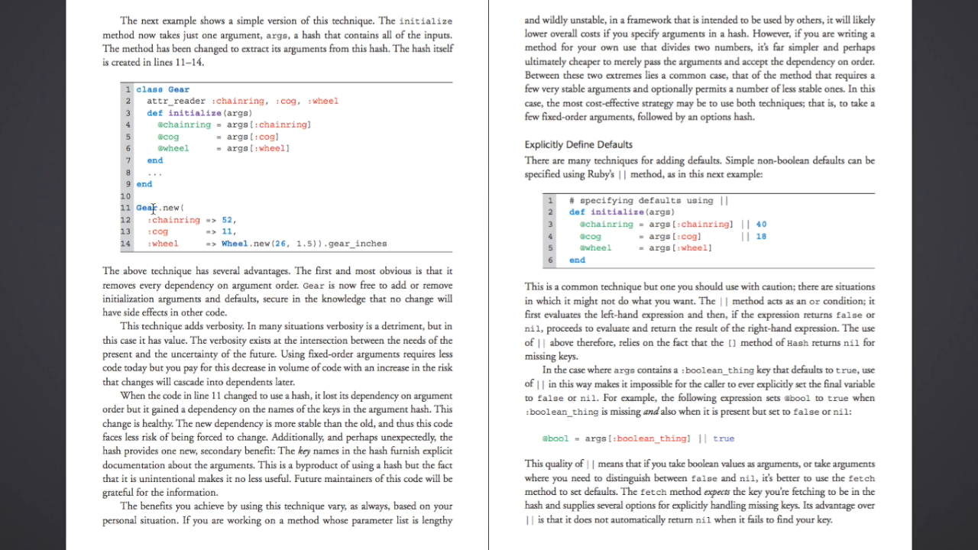
pyautogui.moveTo(177, 233)
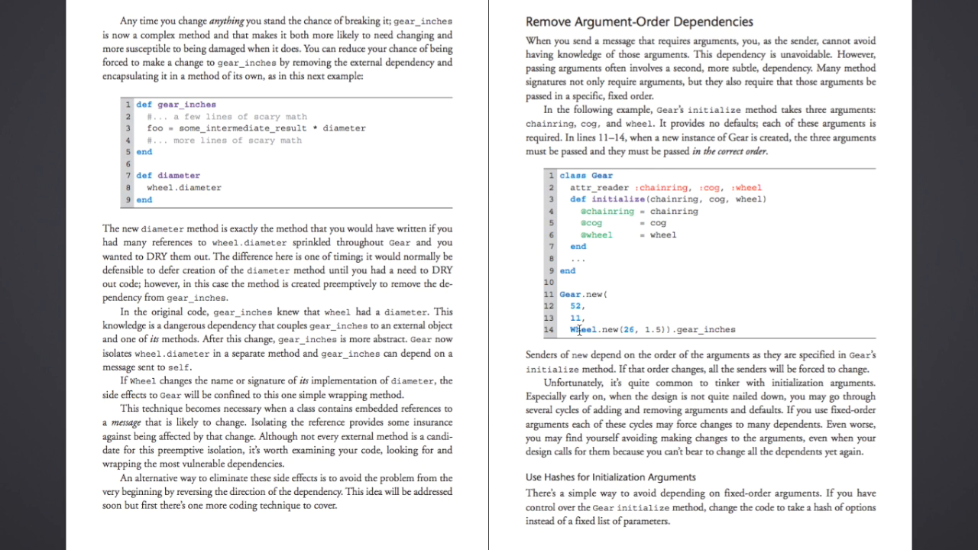
# Scroll to the args-hash Gear example and Explicitly Define Defaults pages.
pyautogui.scroll(-3)
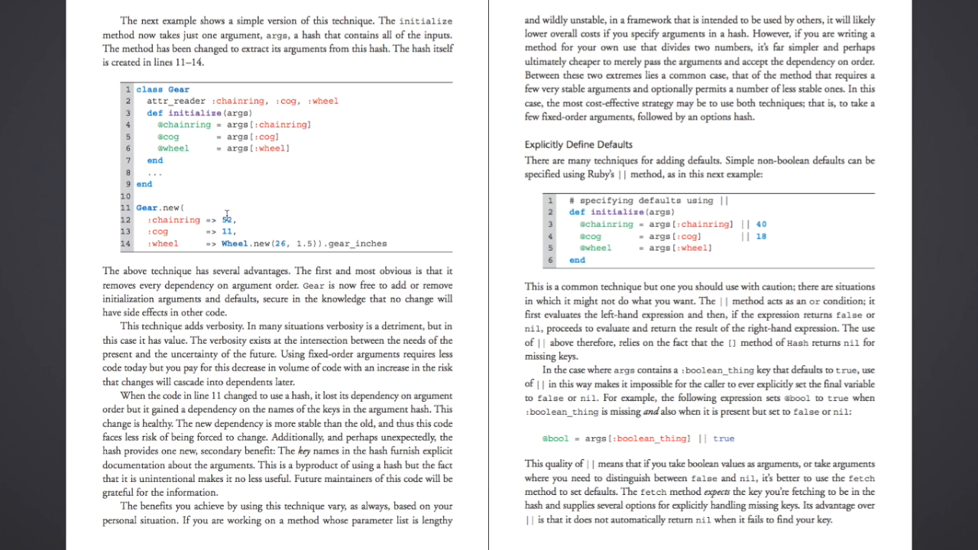
pyautogui.moveTo(221, 233)
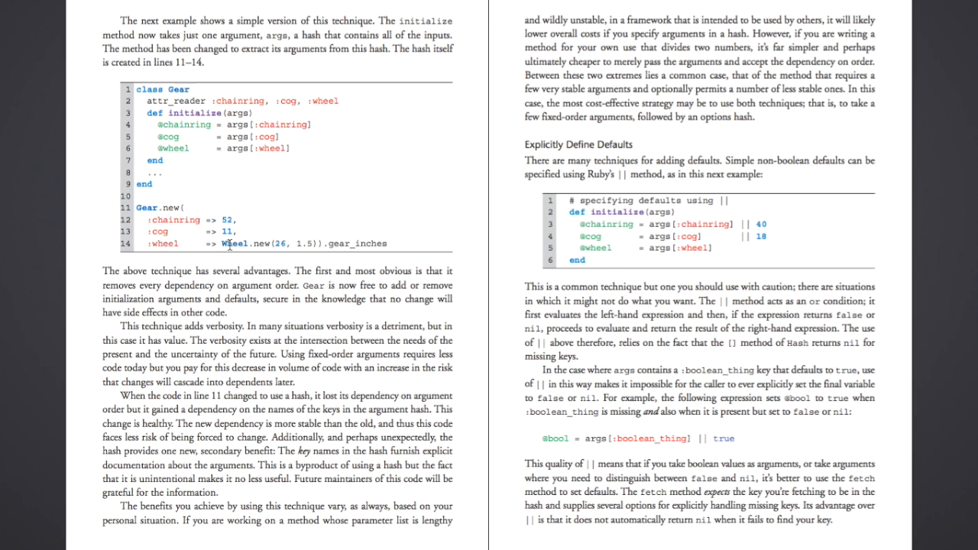
pyautogui.moveTo(234, 268)
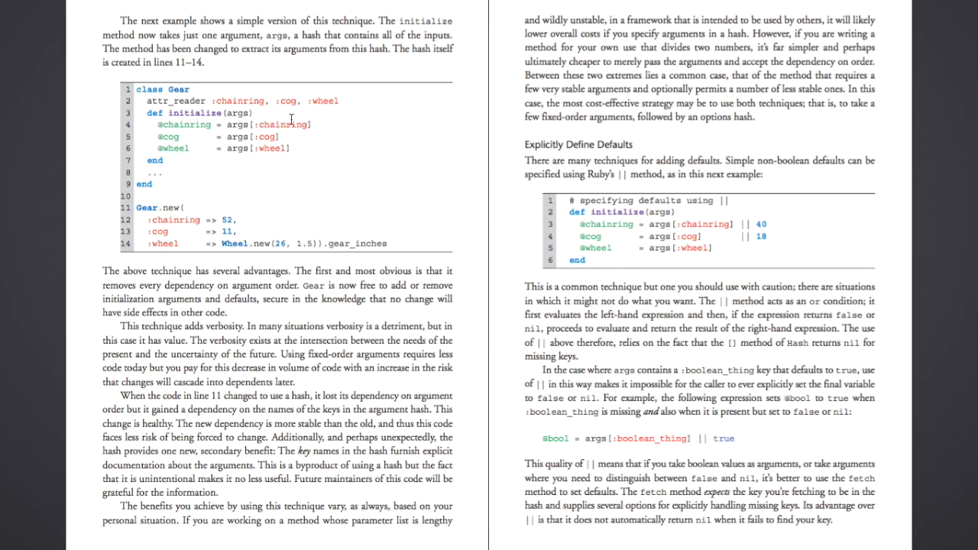
pyautogui.moveTo(201, 127)
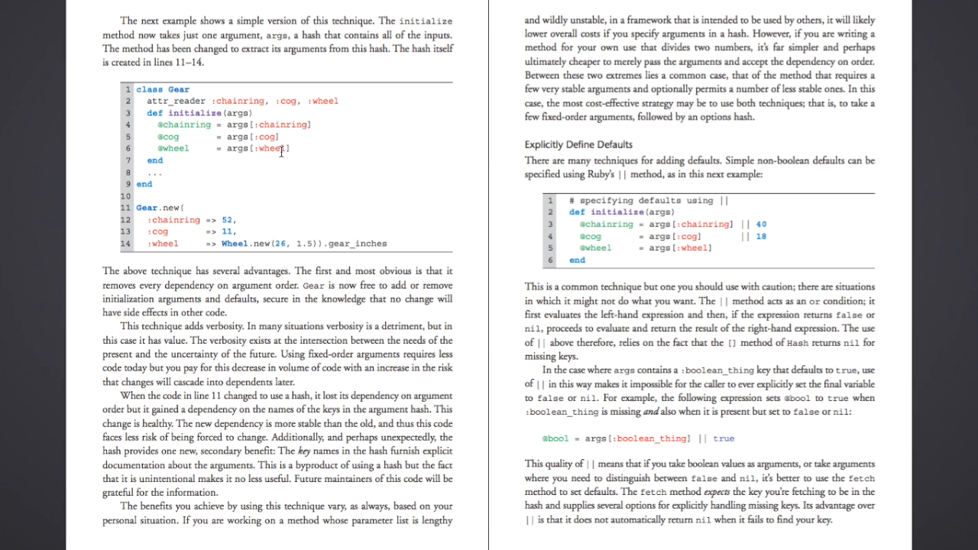
pyautogui.moveTo(163, 147)
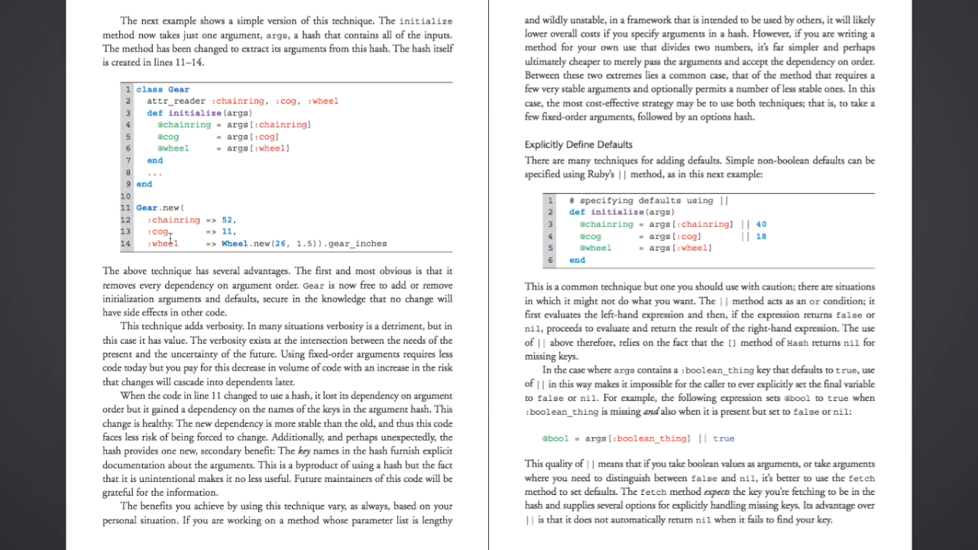
pyautogui.moveTo(673, 243)
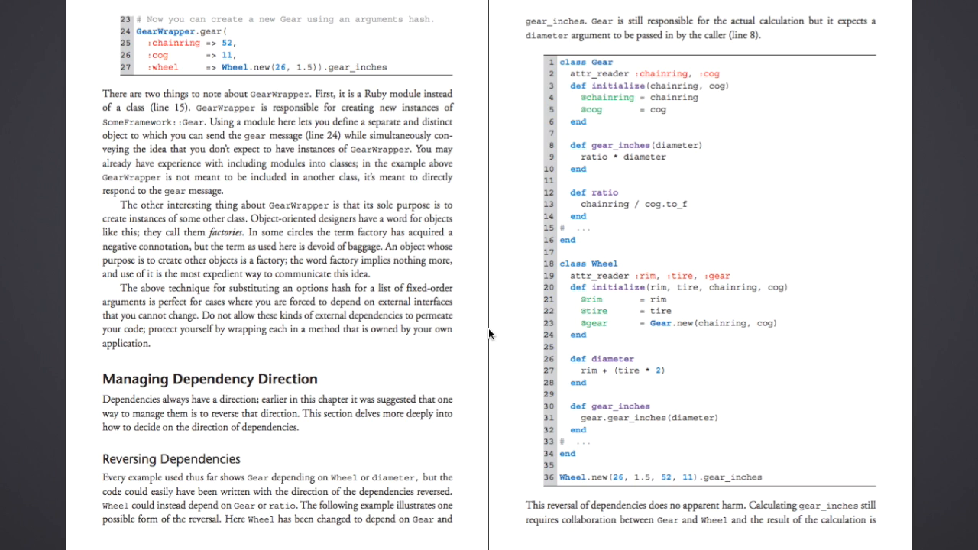
pyautogui.moveTo(657, 329)
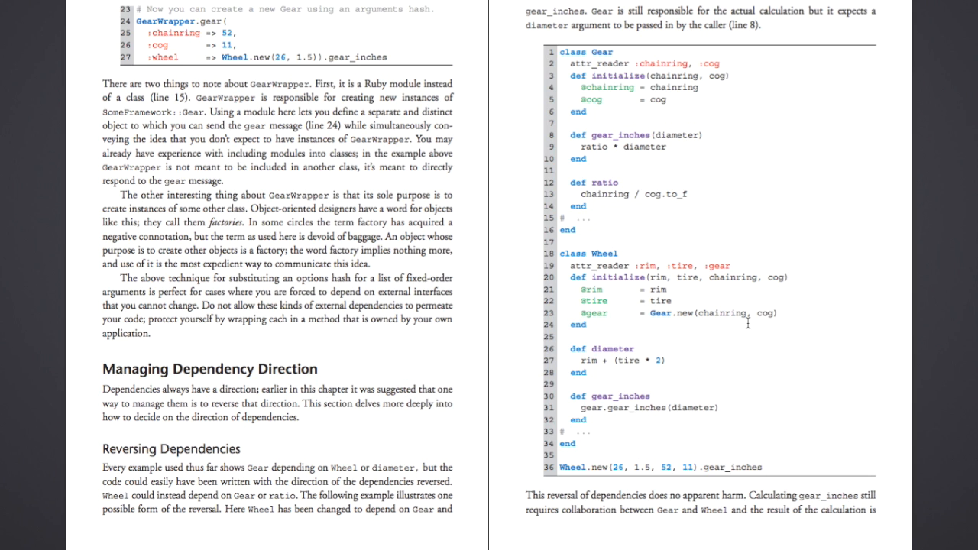
pyautogui.moveTo(705, 364)
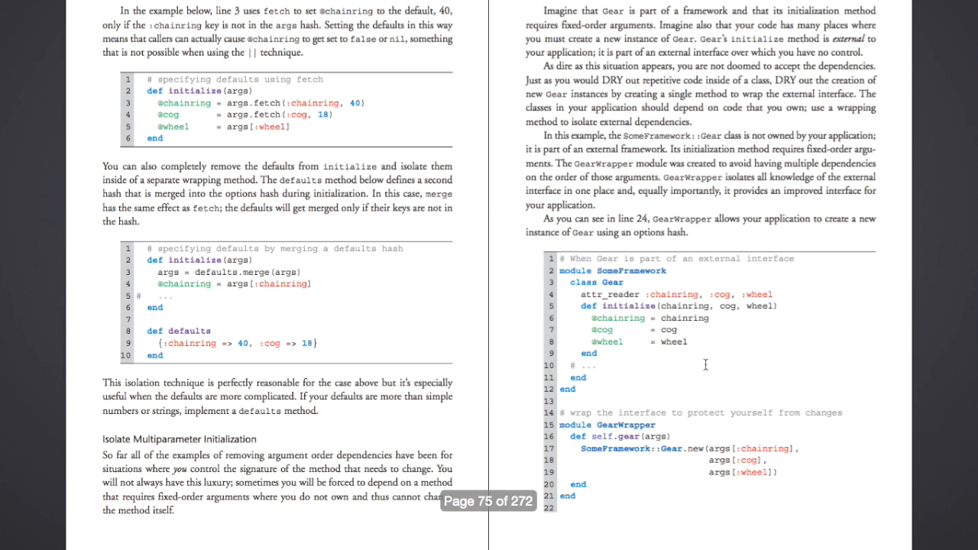
# Scroll down to the Reversing Dependencies spread with the Wheel-to-Gear code.
pyautogui.scroll(-3)
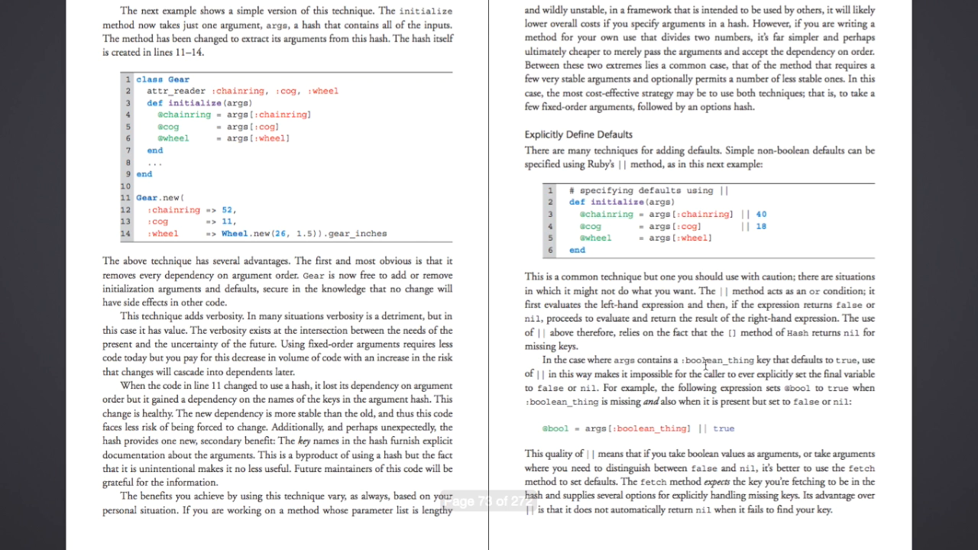
pyautogui.scroll(-3)
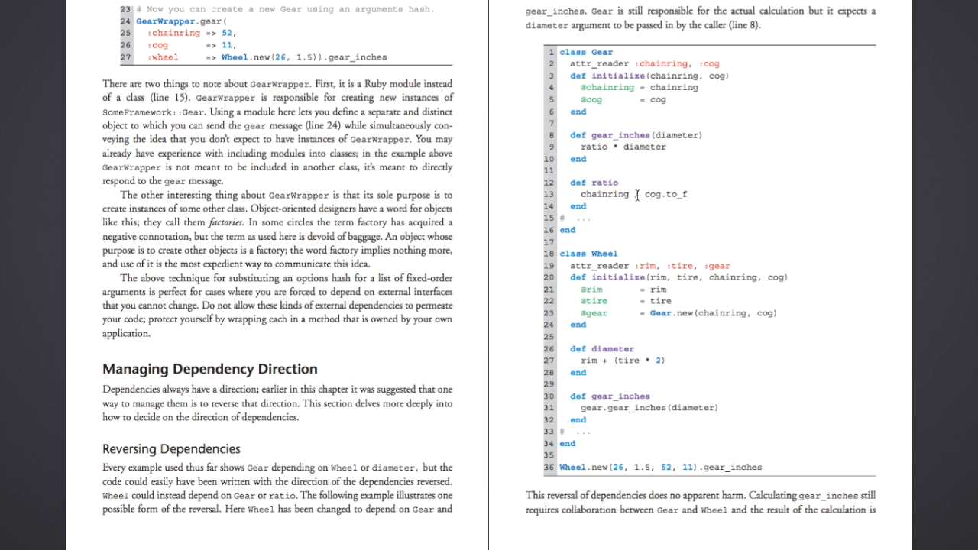
pyautogui.moveTo(606, 375)
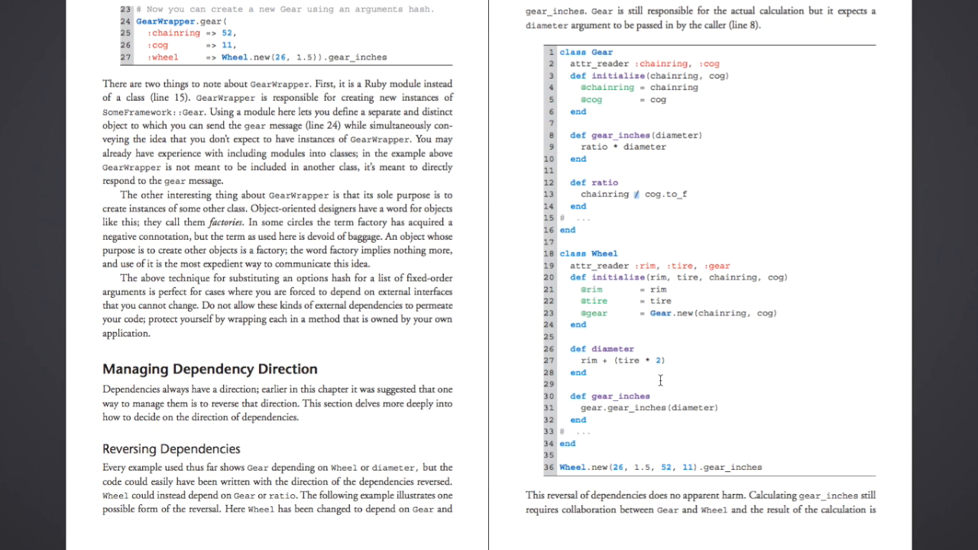
pyautogui.moveTo(696, 378)
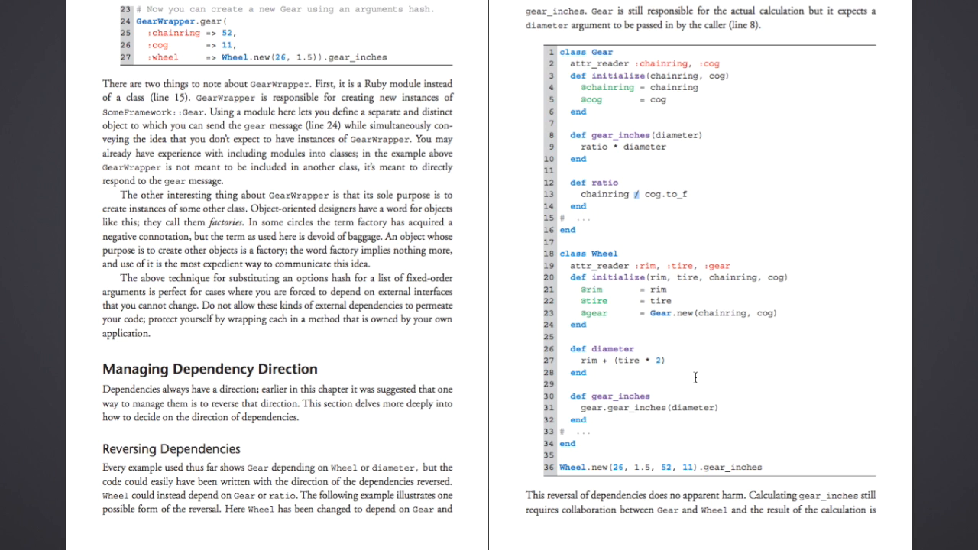